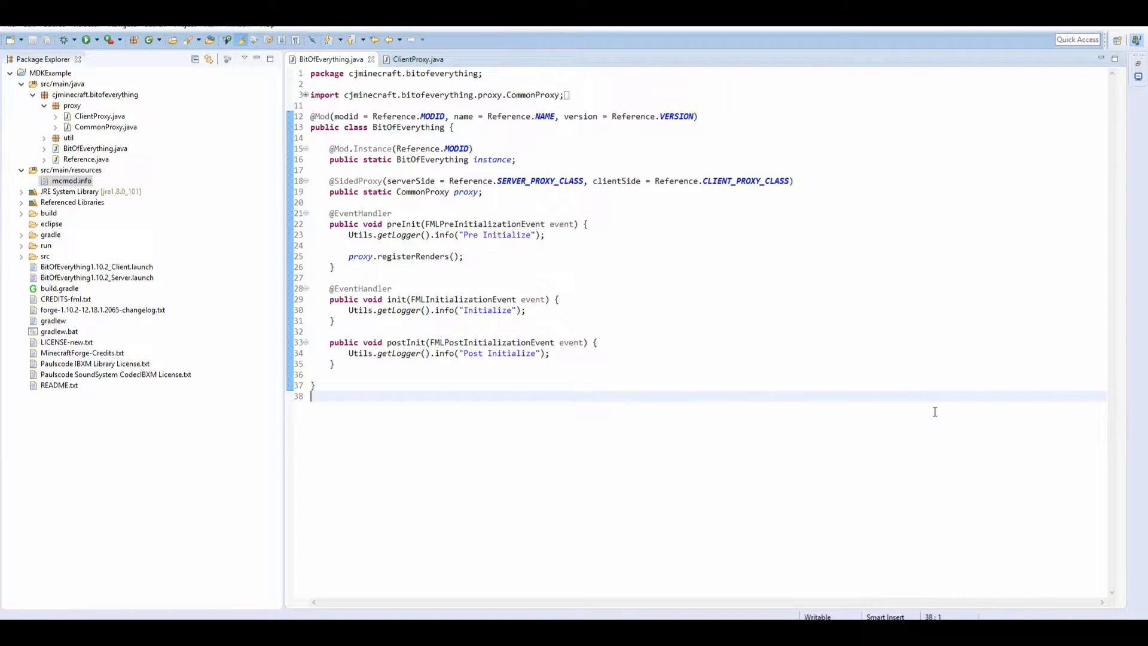
mouse_move(765, 366)
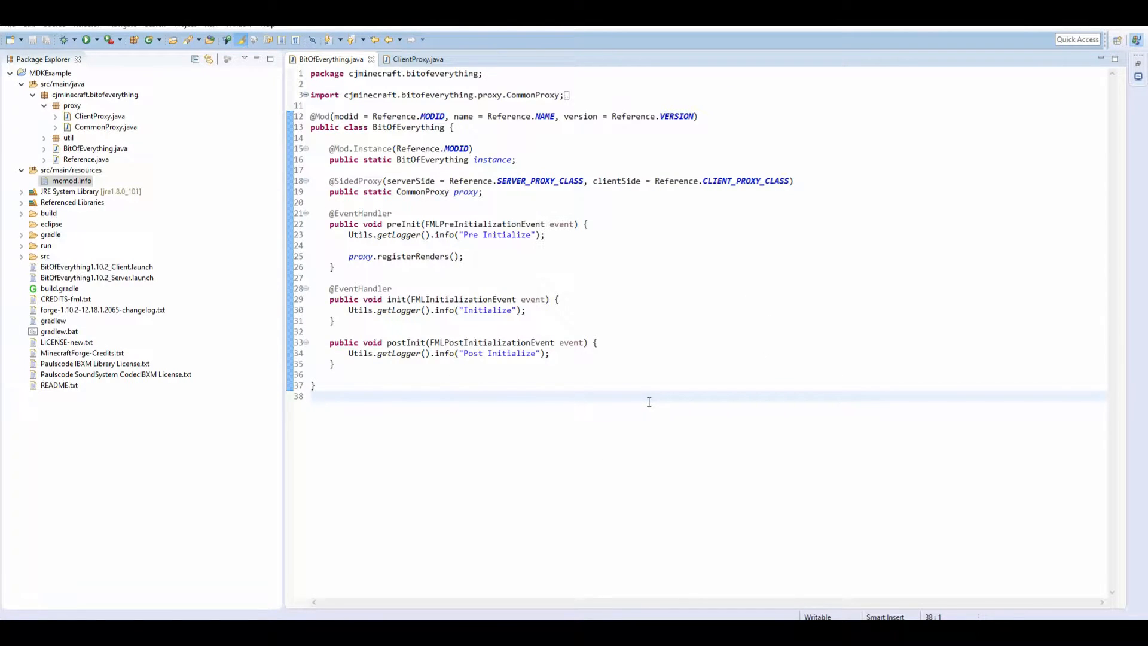
mouse_move(632, 408)
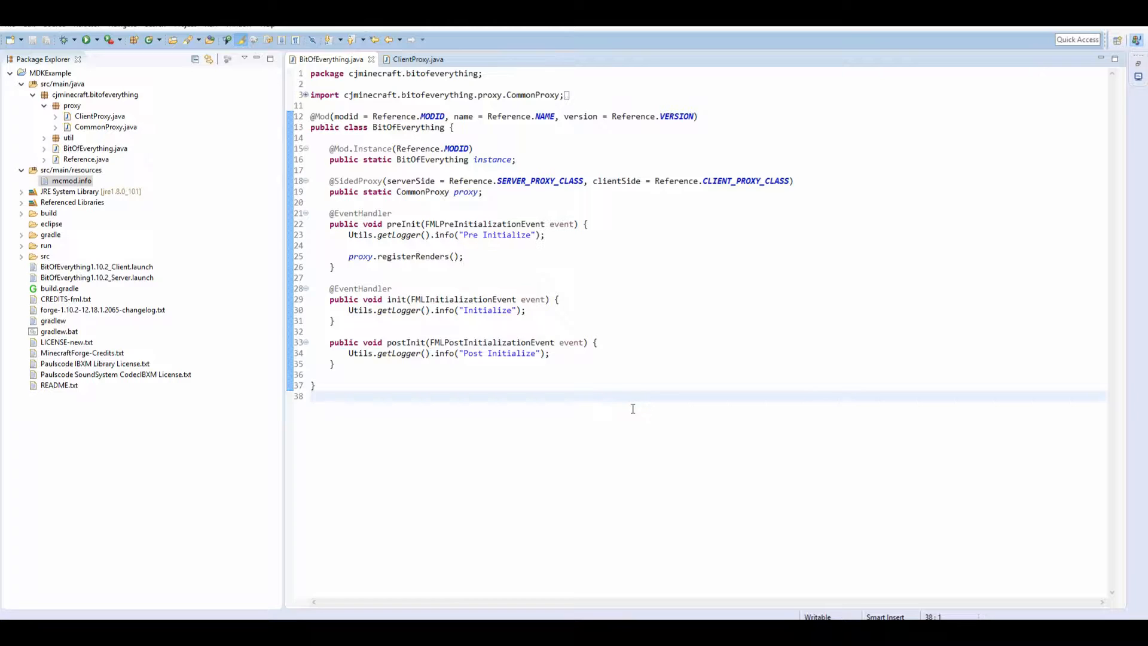
mouse_move(549, 454)
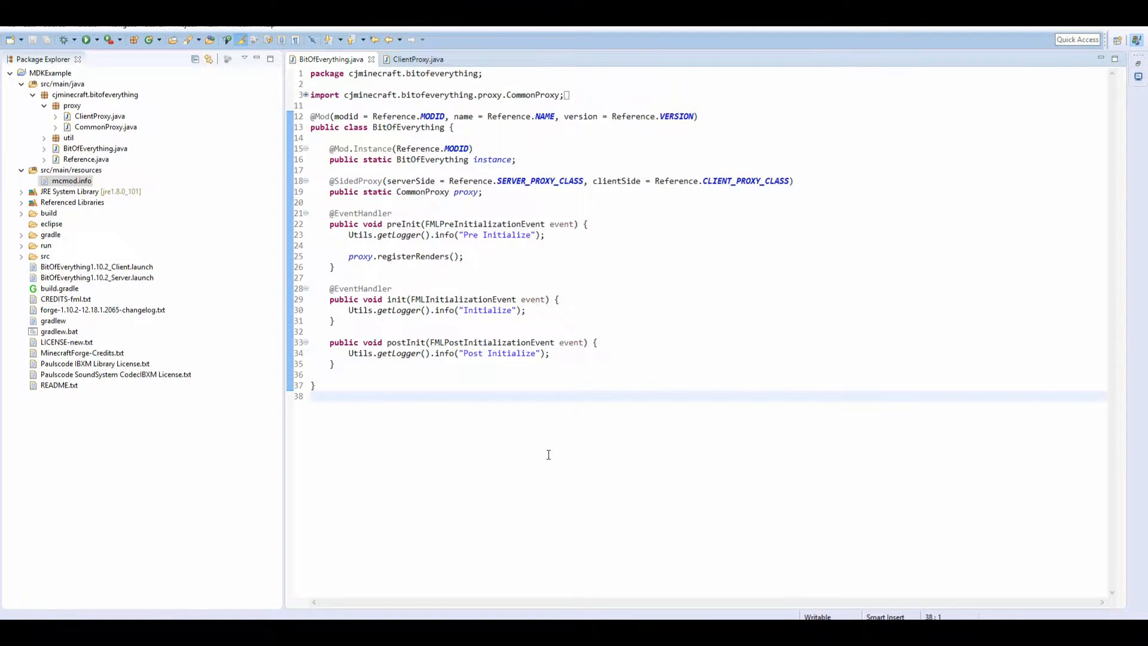
Download the Waila-1.7.0-B3_1.9.4.jar file from its CurseForge page.
click(313, 395)
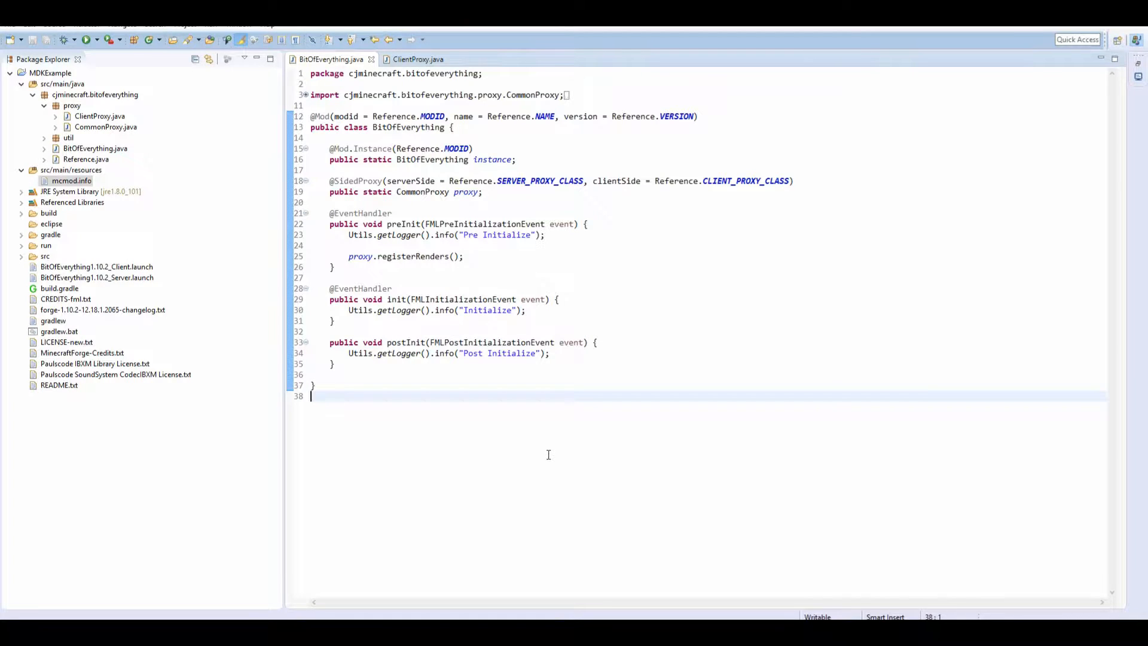
mouse_move(525, 541)
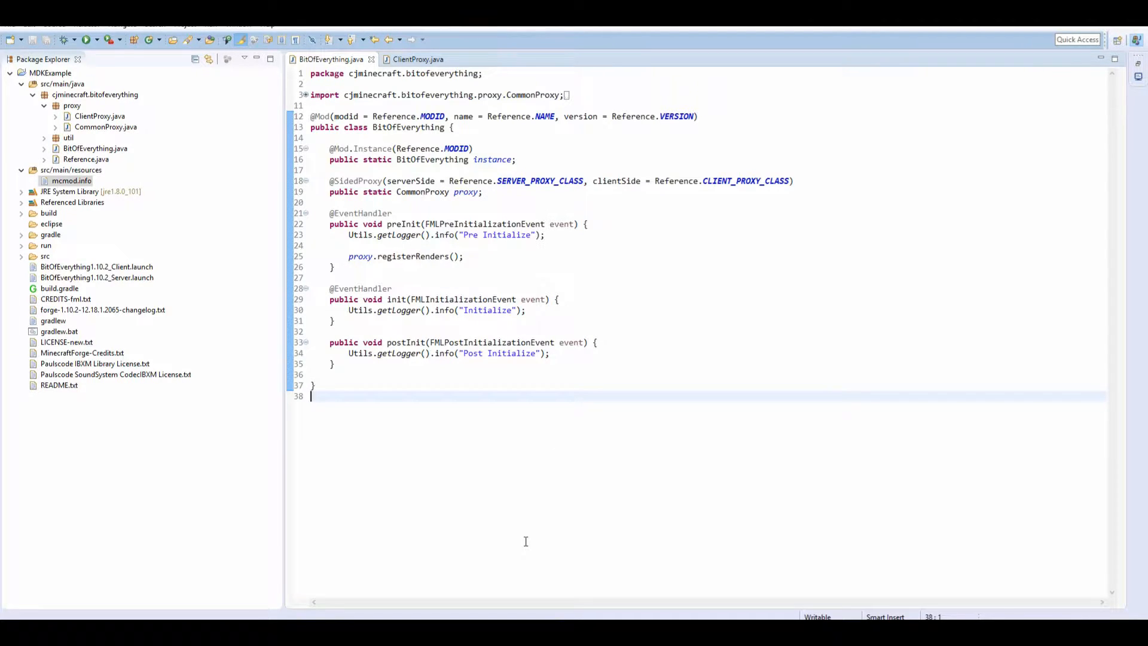
mouse_move(524, 575)
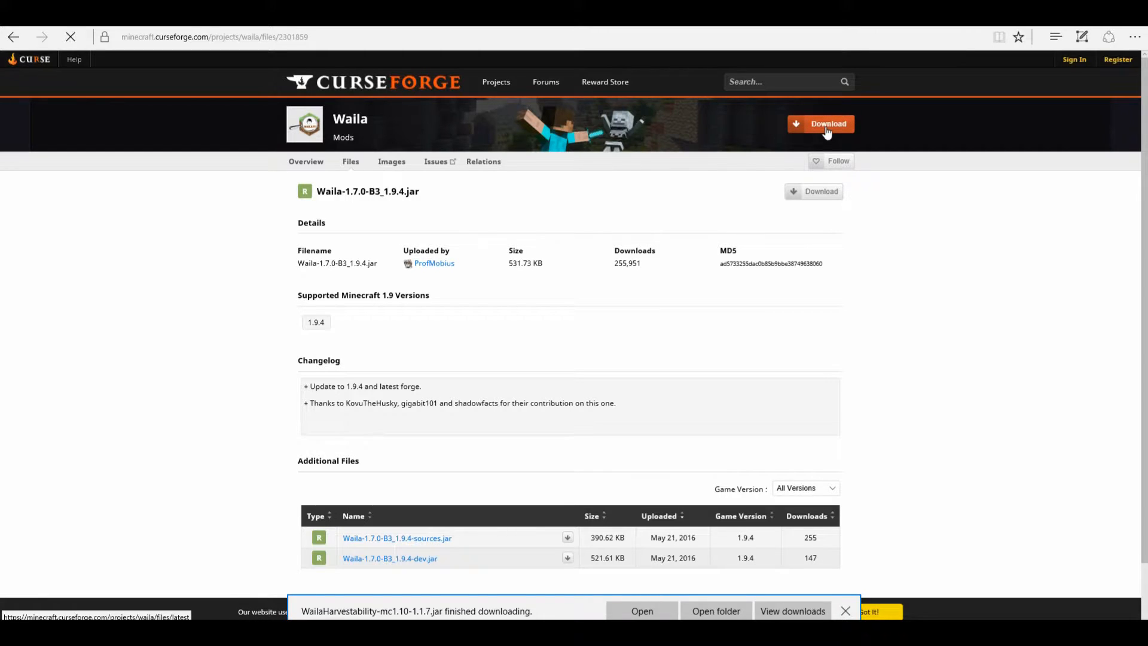
click(821, 123)
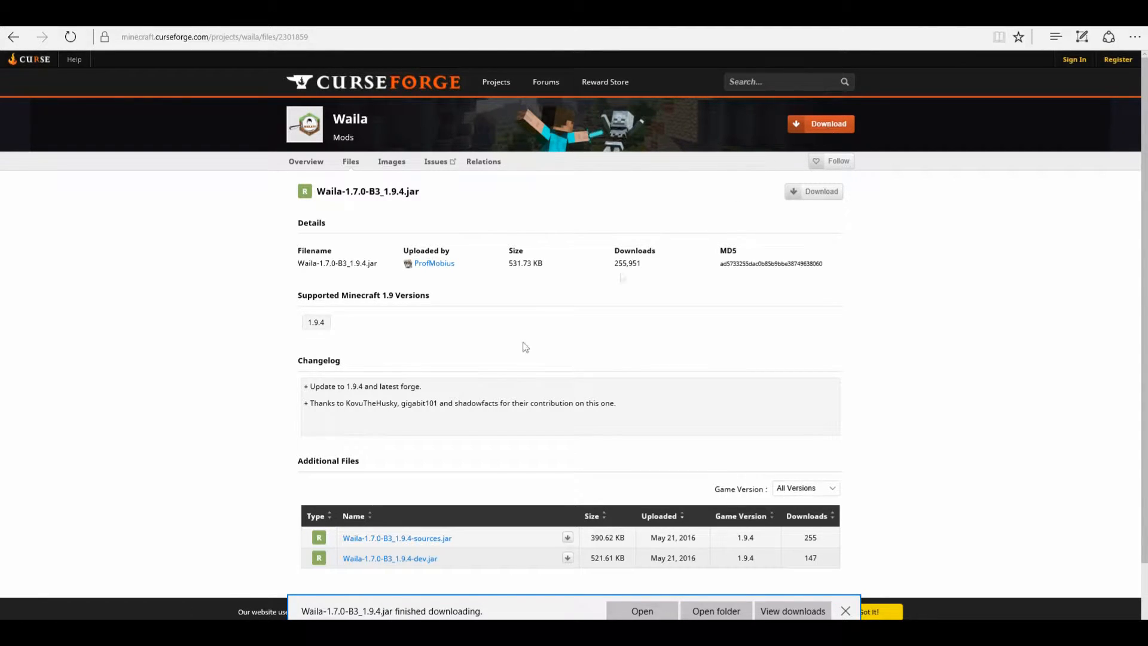
click(716, 611)
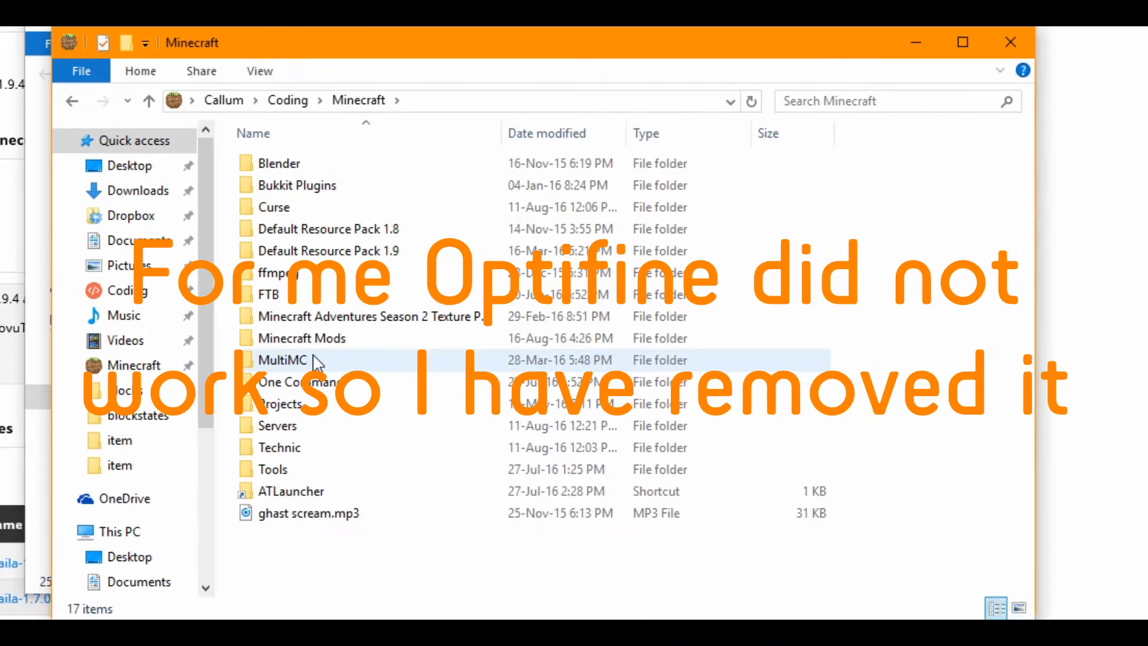
Open Minecraft Mods > BitOfEverything1.10.2 > run, then launch the Forge client.
double_click(301, 337)
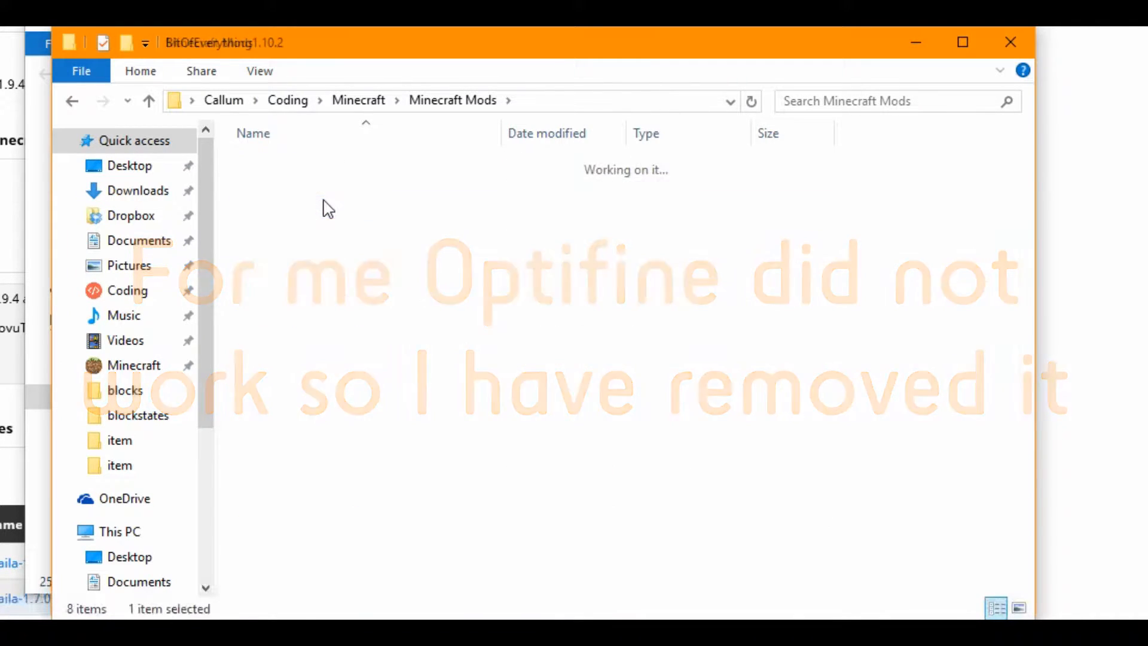
double_click(327, 209)
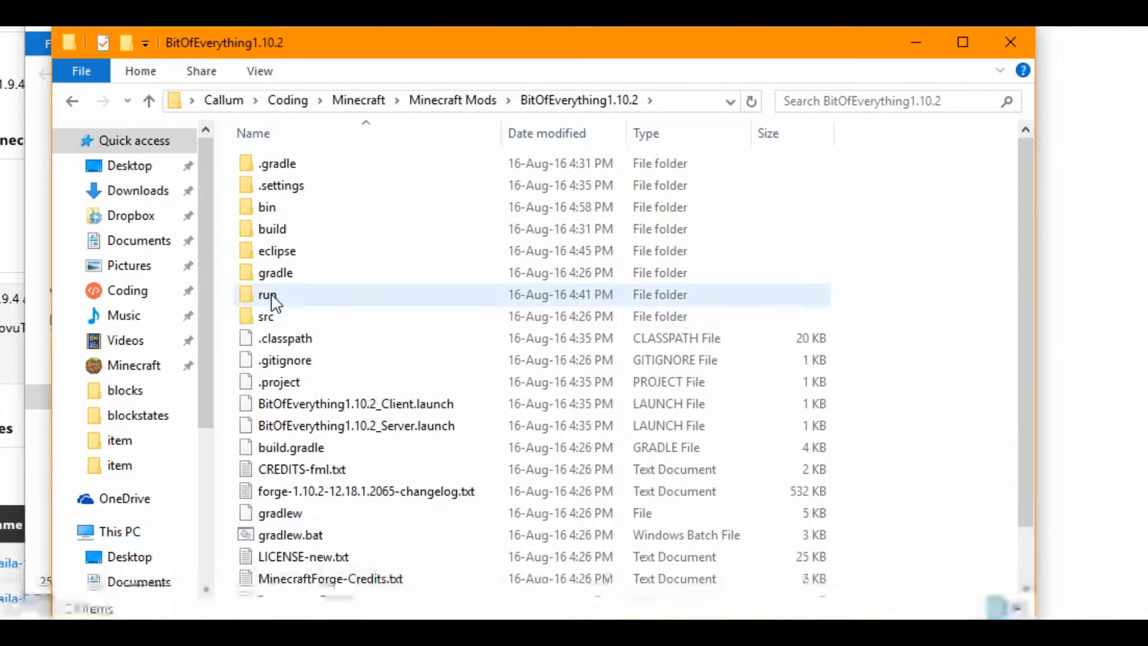
double_click(268, 293)
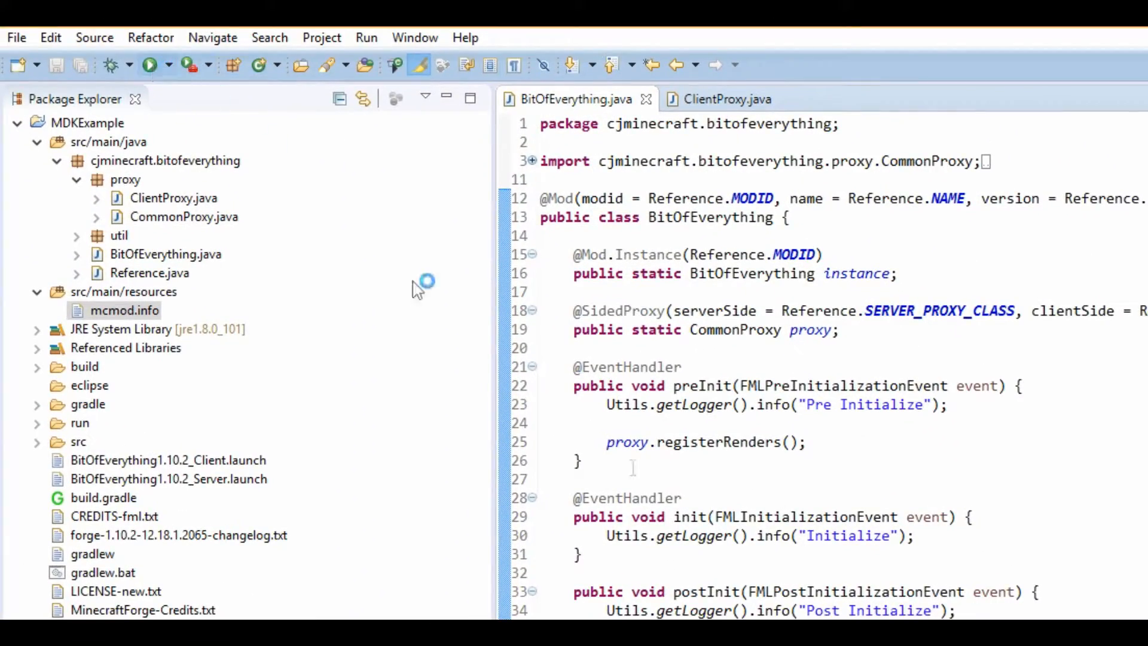
click(150, 64)
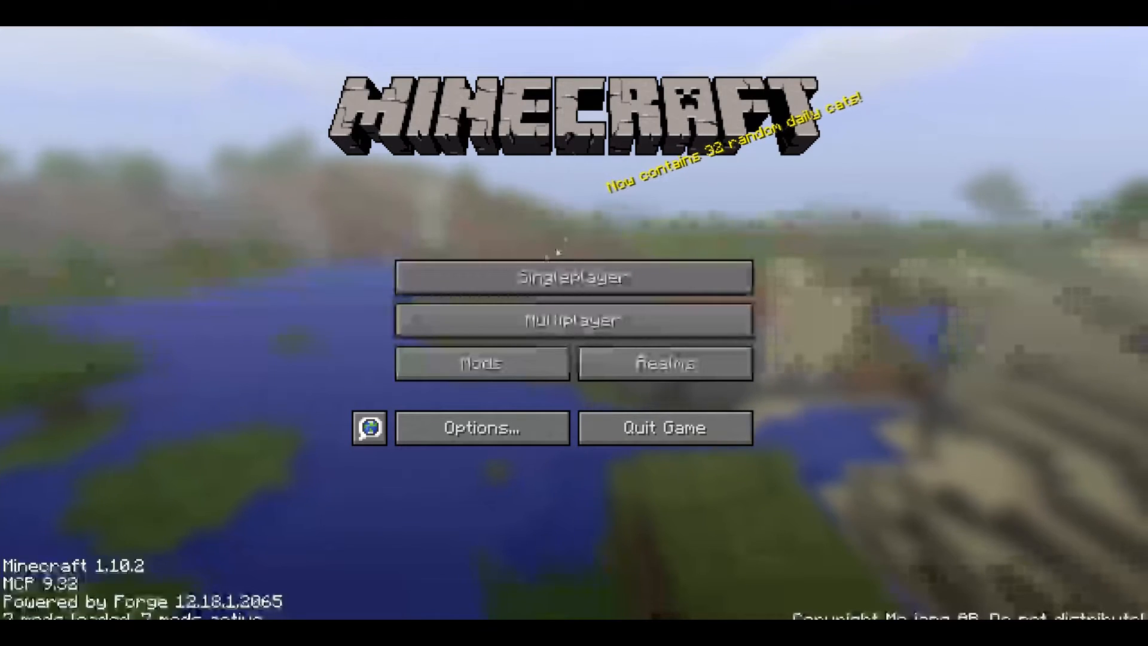
Check the mod list for Waila Harvestability's details, then close the list.
click(481, 363)
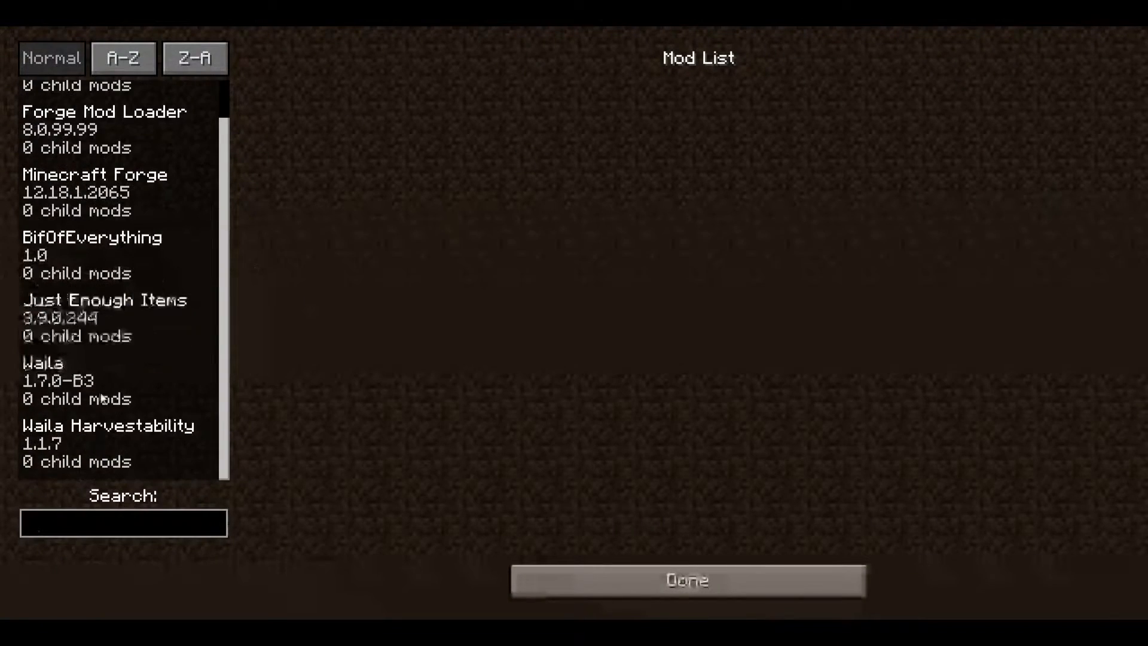
click(108, 443)
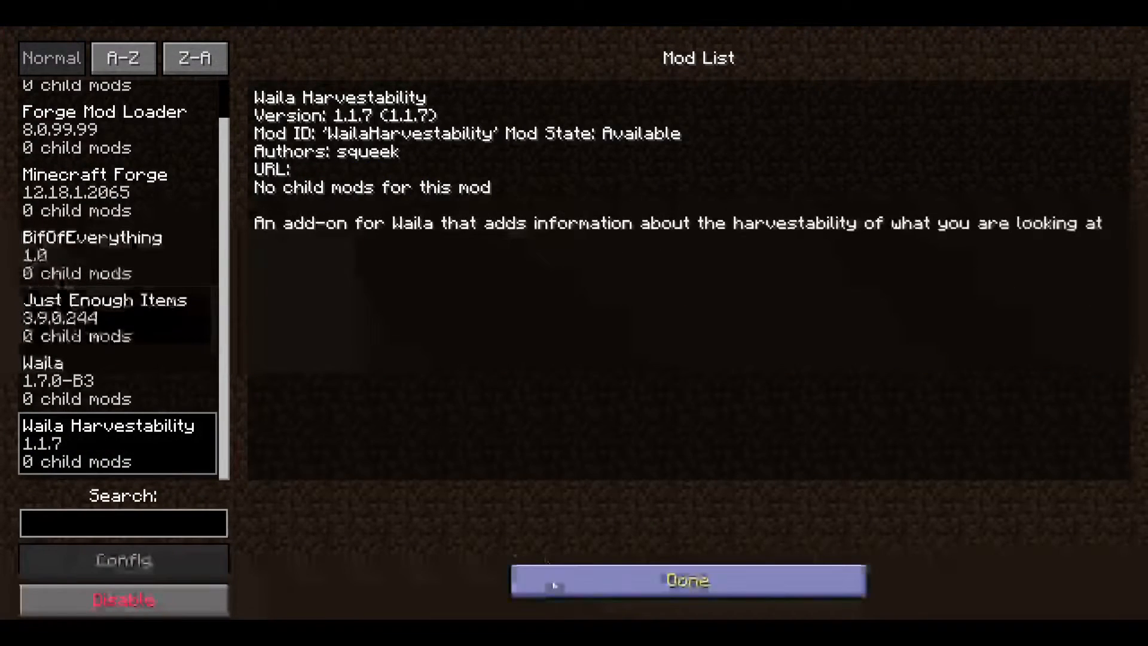
click(687, 580)
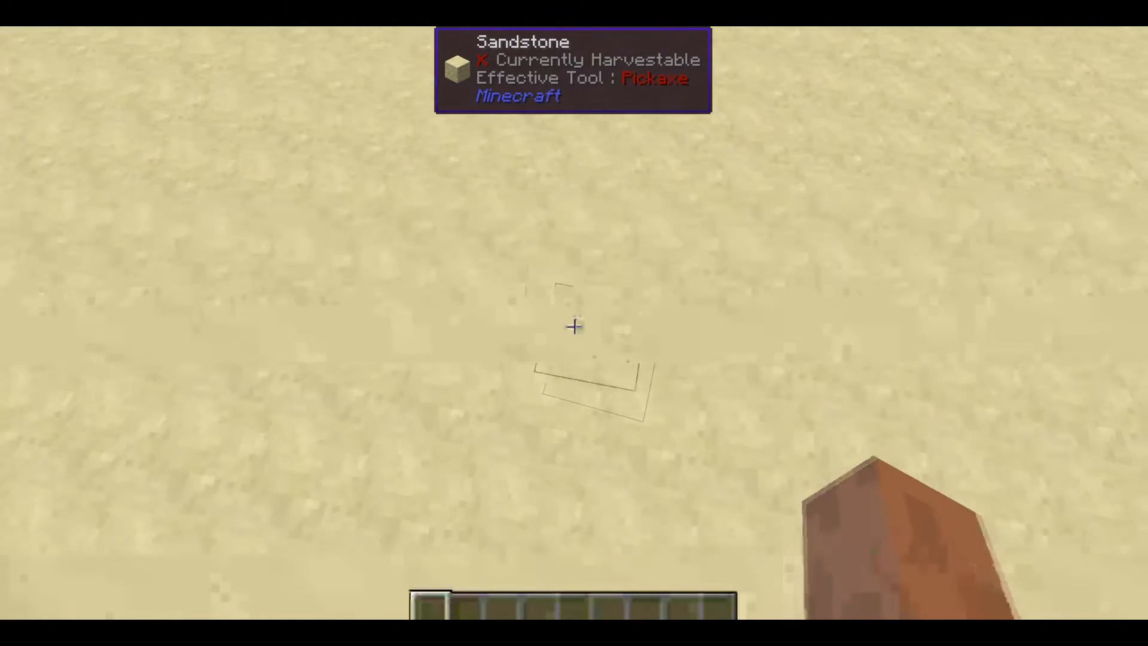
Lower the Waila overlay alpha from 0.80 to 0.70 and resume playing.
key(F3)
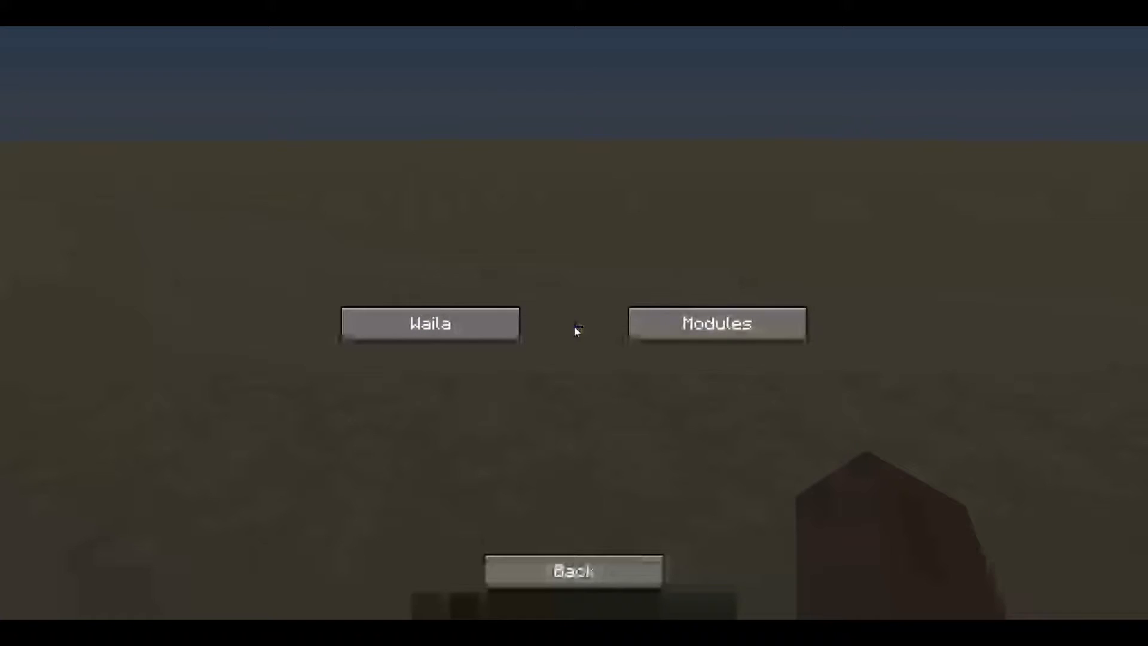
click(430, 323)
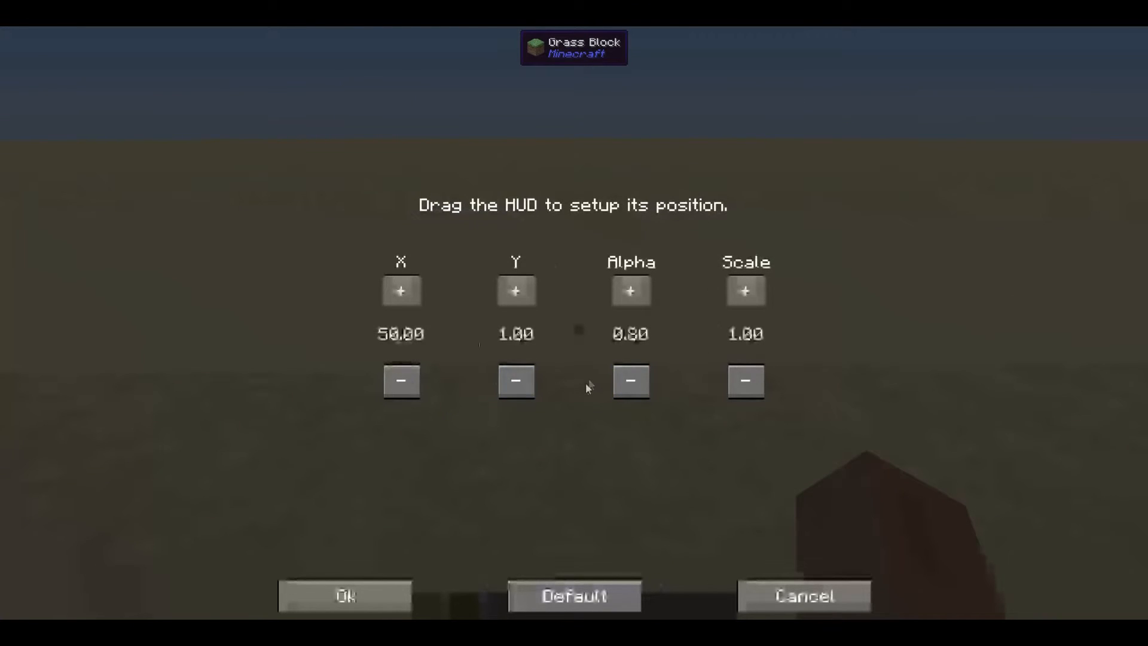
click(630, 380)
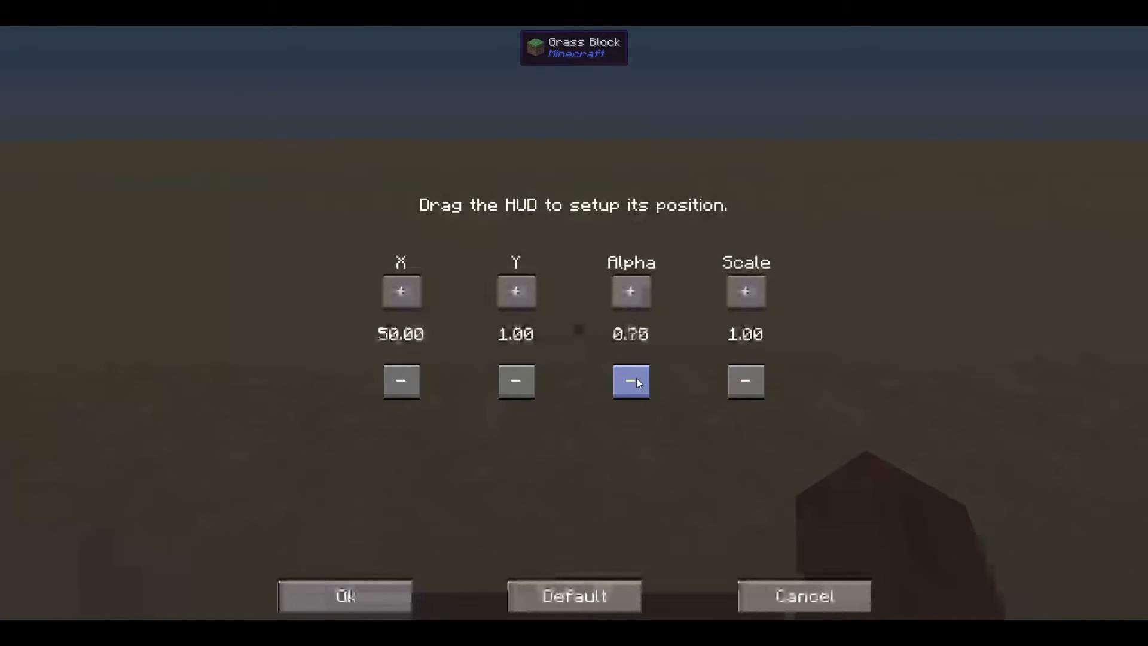
click(630, 381)
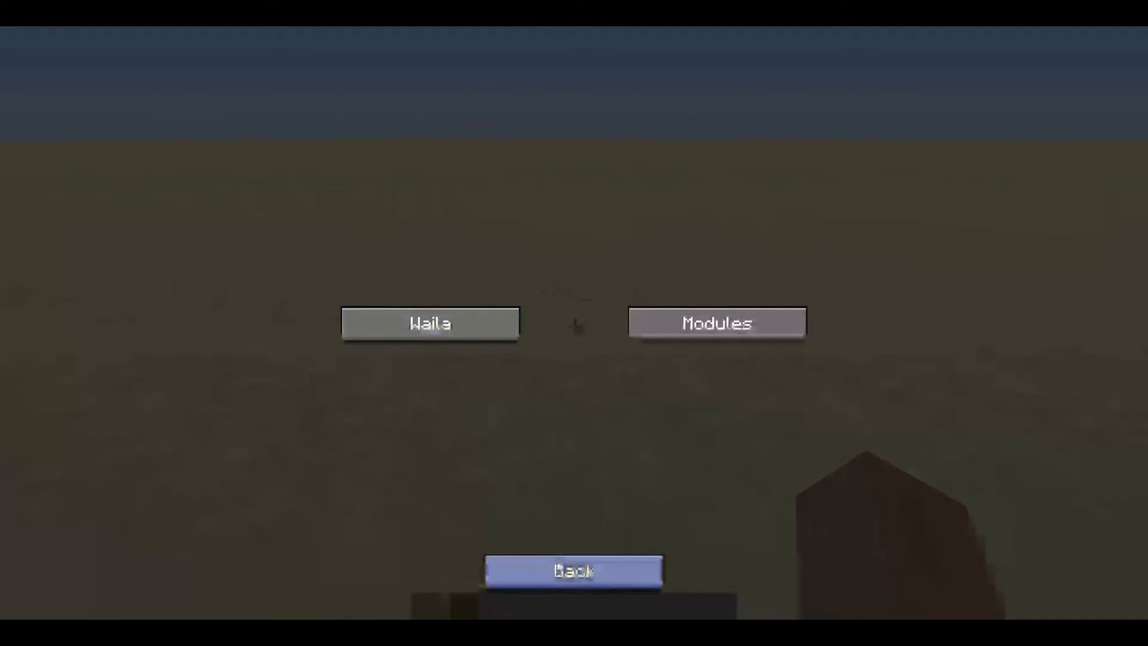
click(573, 570)
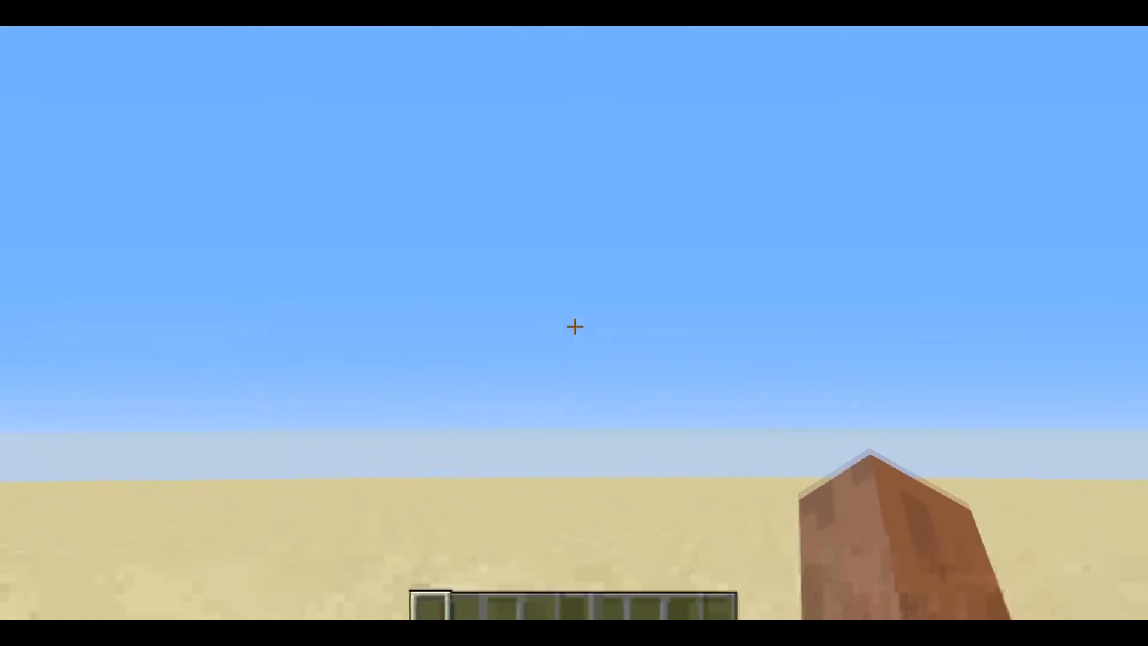
Open the inventory and page to the last page of the JEI item list.
key(e)
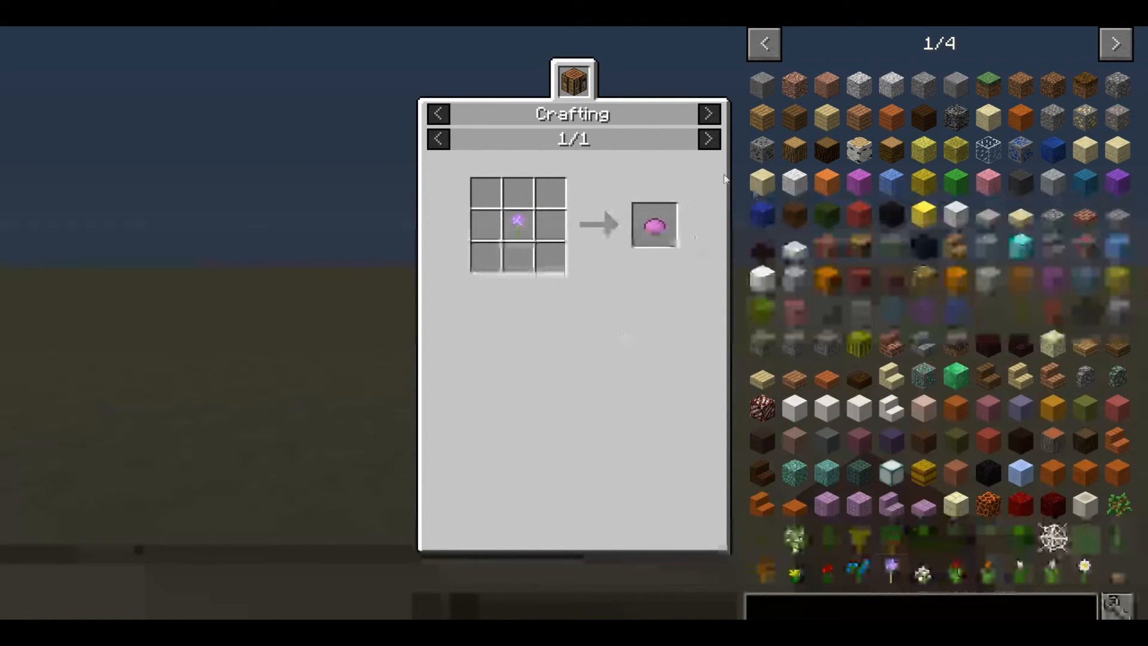
click(1115, 43)
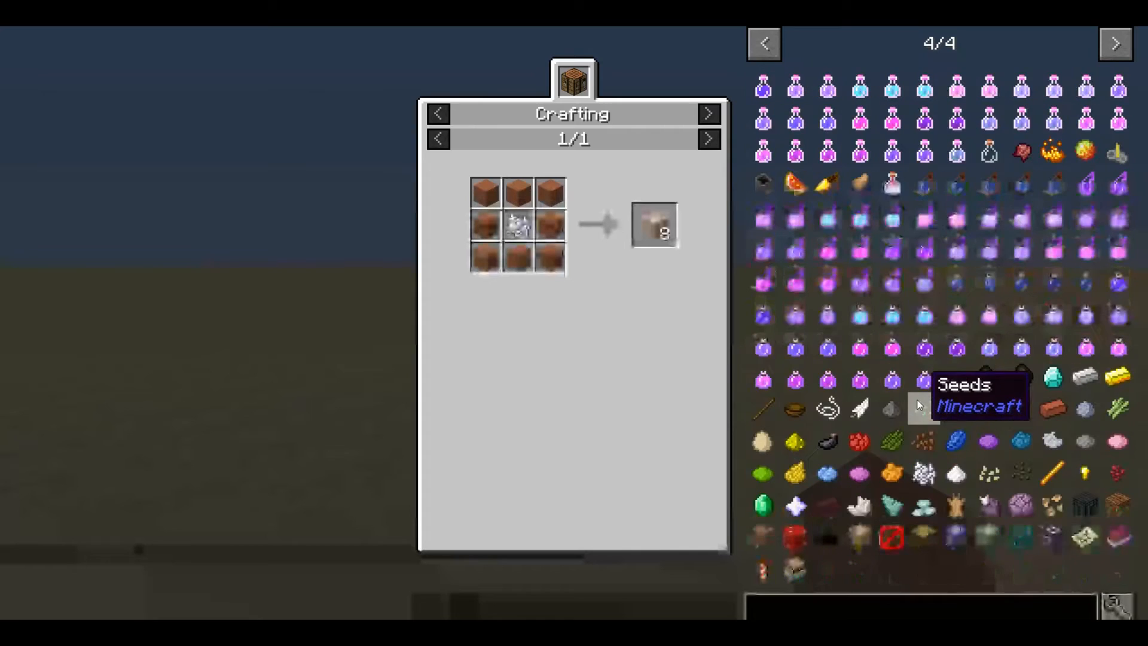